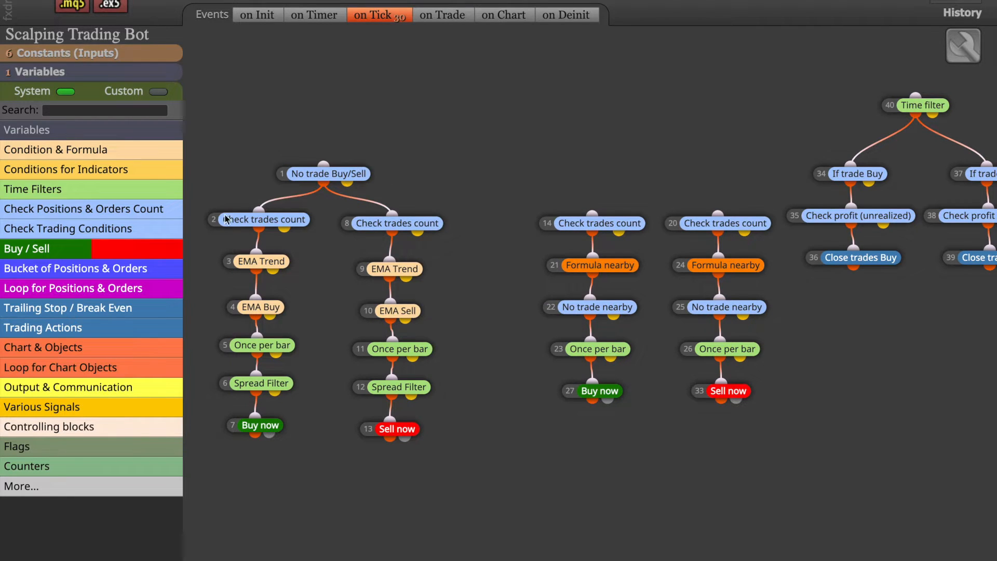
Review the EMA Trend condition and the EMA_Signal project constant, then close the constants list.
left_click_drag(225, 153, 440, 493)
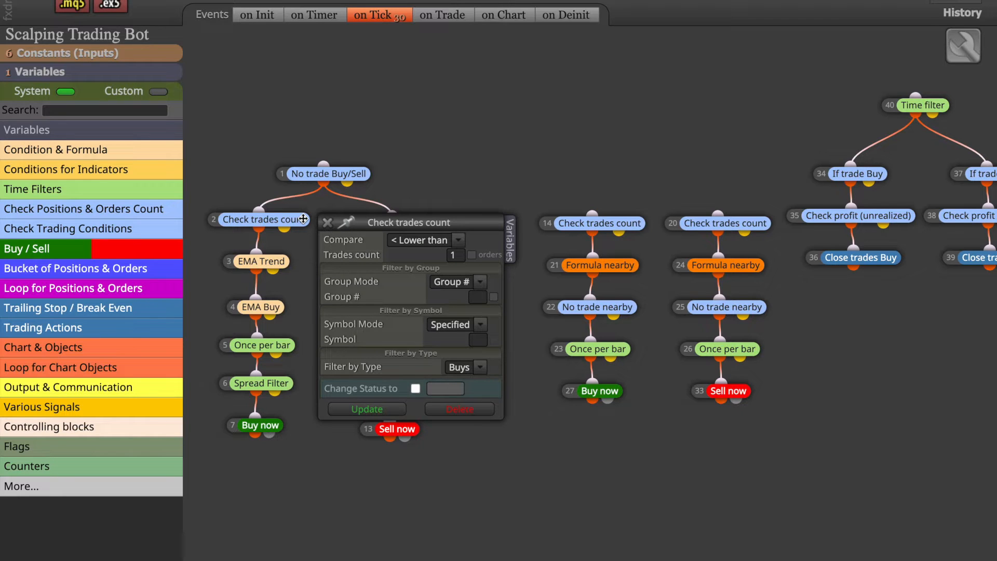
mouse_move(371, 227)
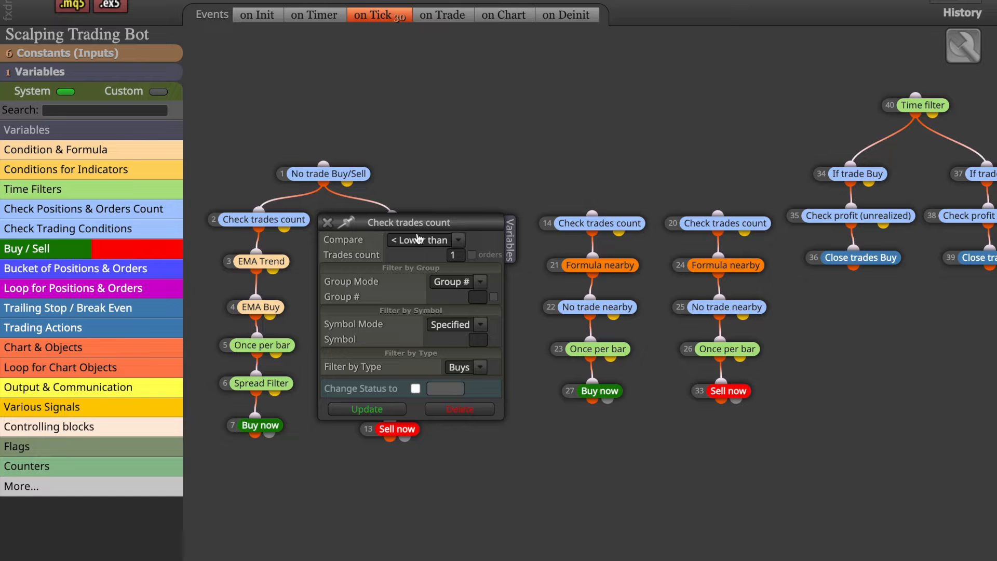
mouse_move(404, 240)
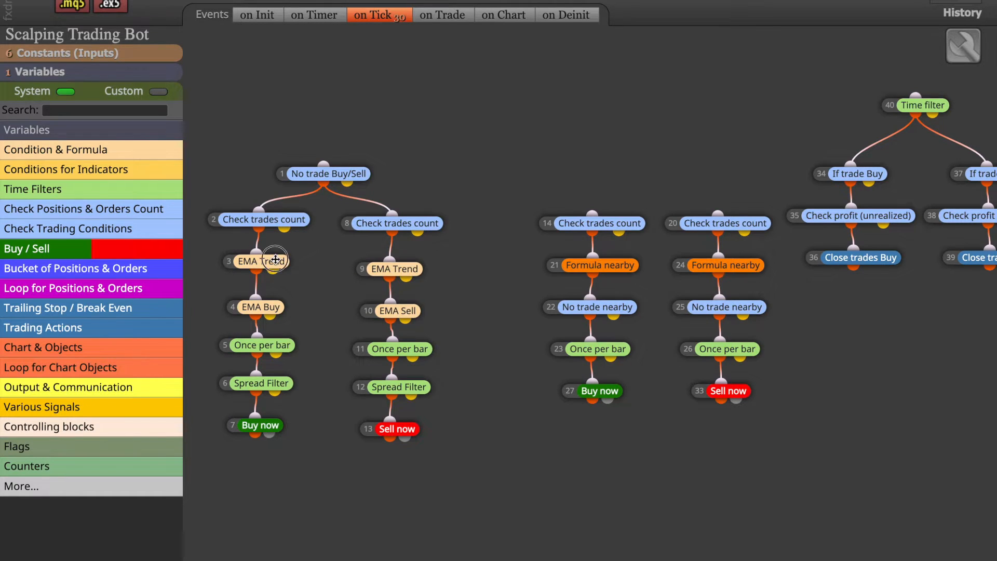
double_click(261, 260)
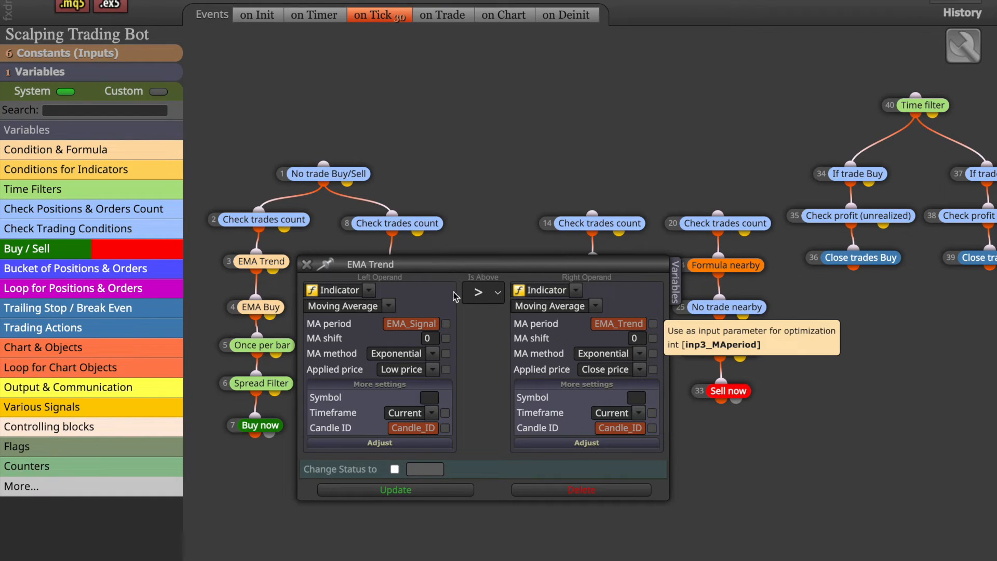
mouse_move(81, 105)
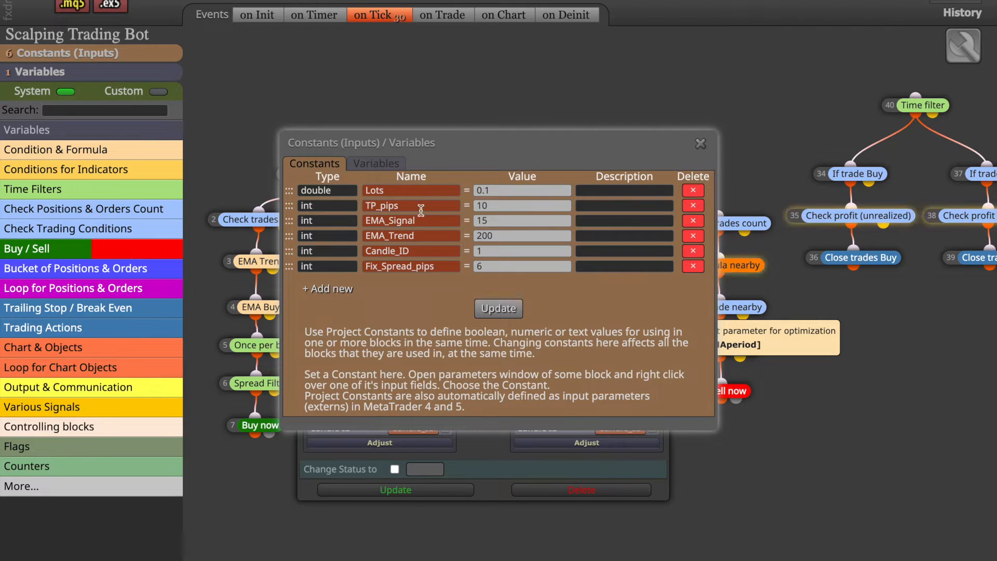
left_click(522, 220)
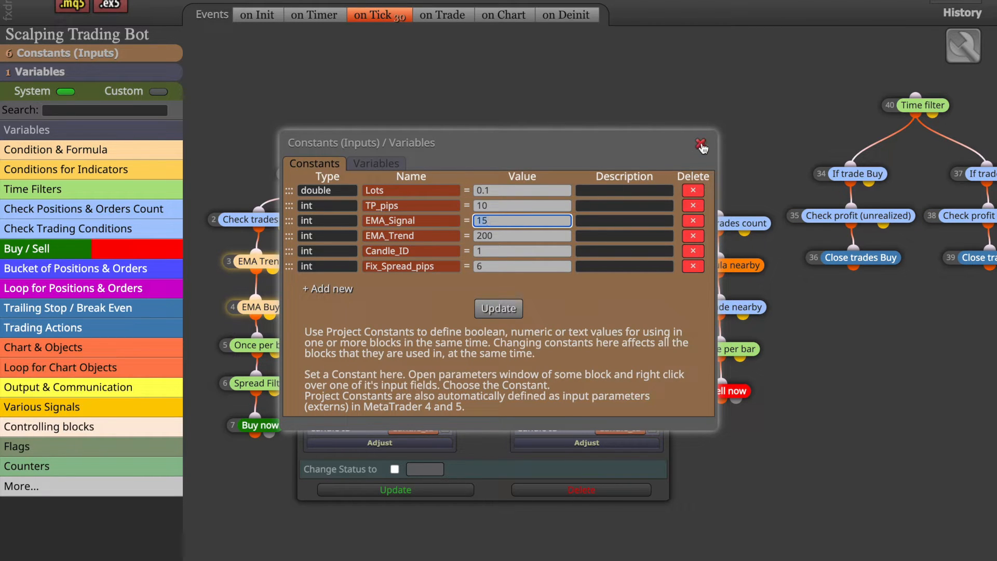
mouse_move(700, 145)
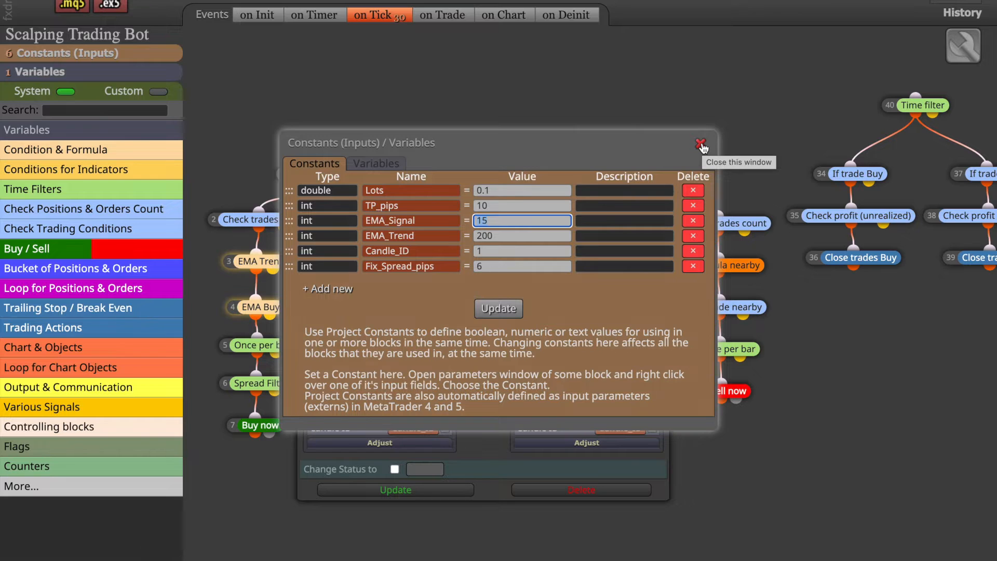
left_click(699, 142)
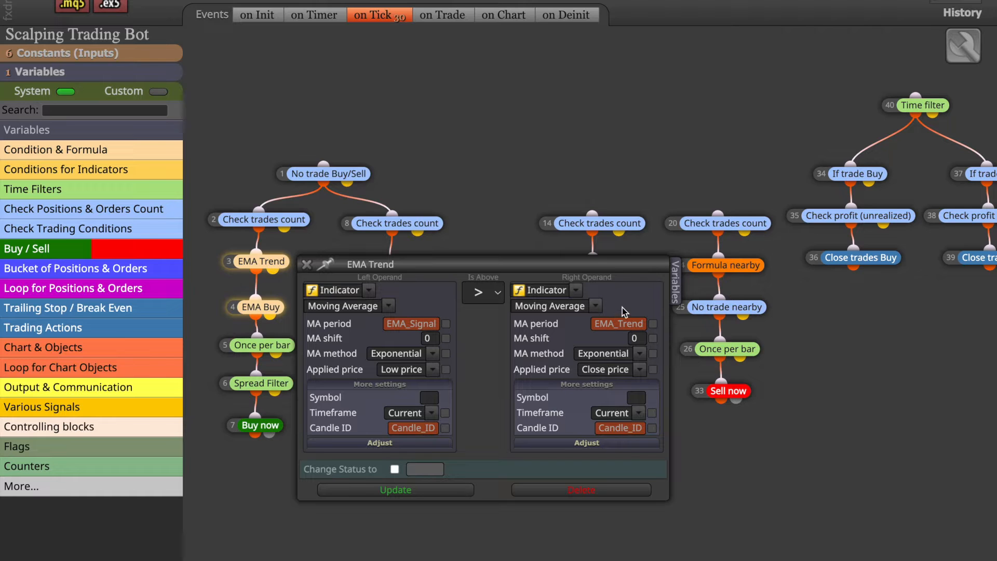
mouse_move(377, 278)
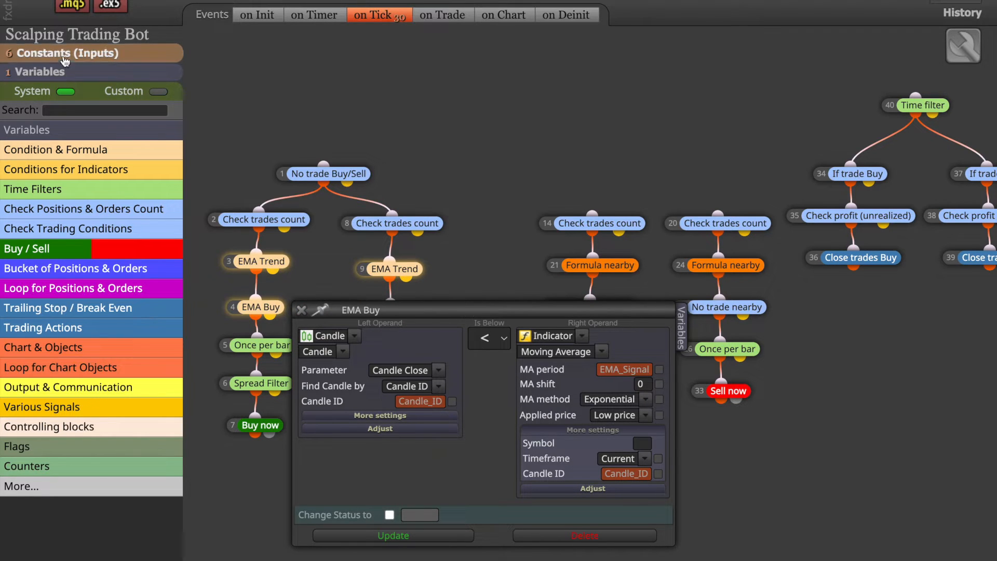
left_click(66, 53)
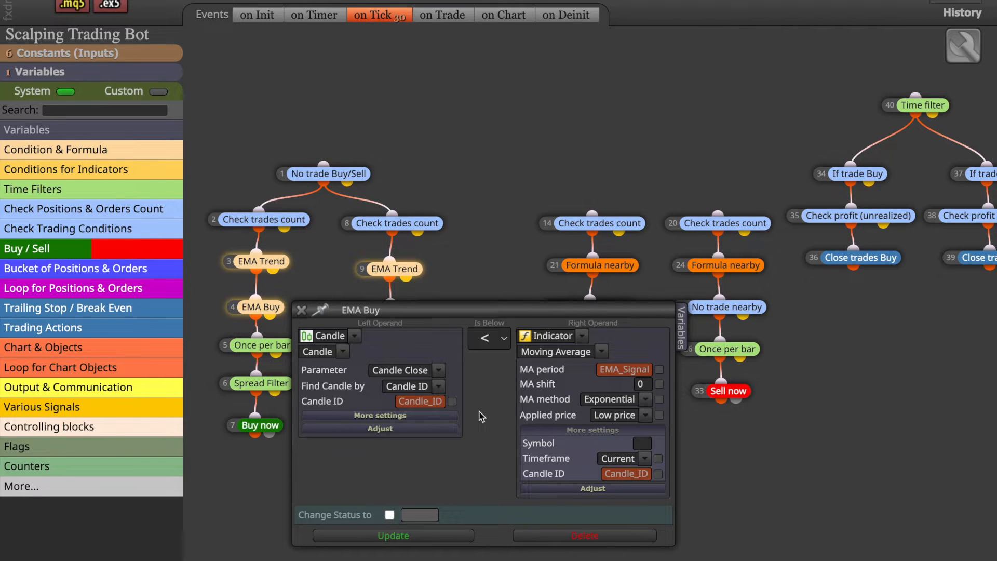
mouse_move(505, 382)
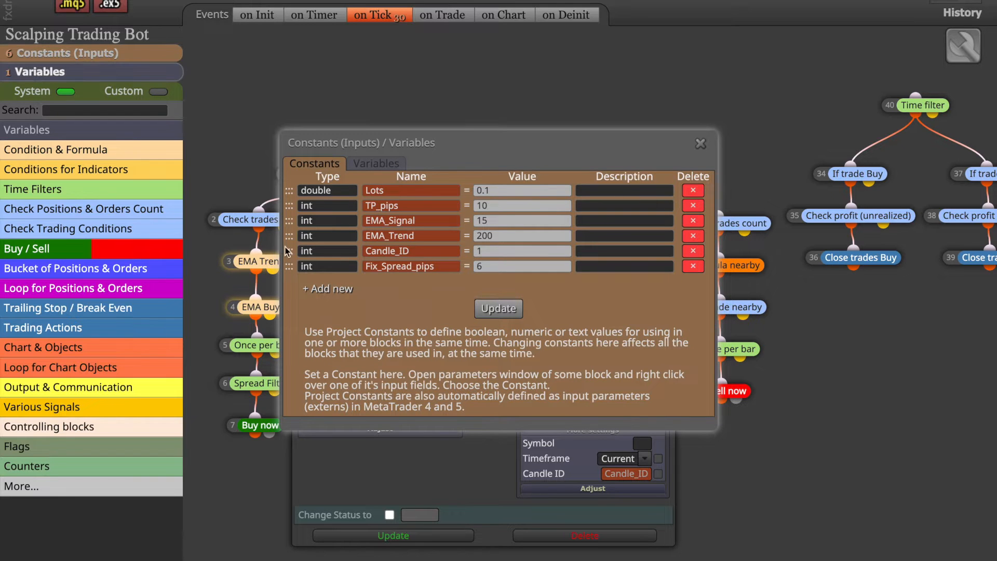
left_click(522, 250)
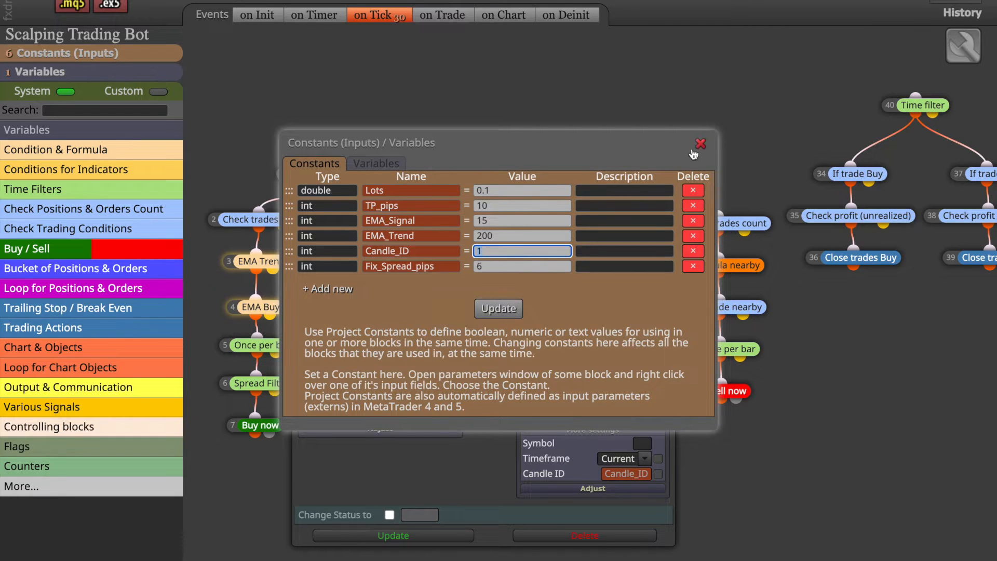
left_click(700, 144)
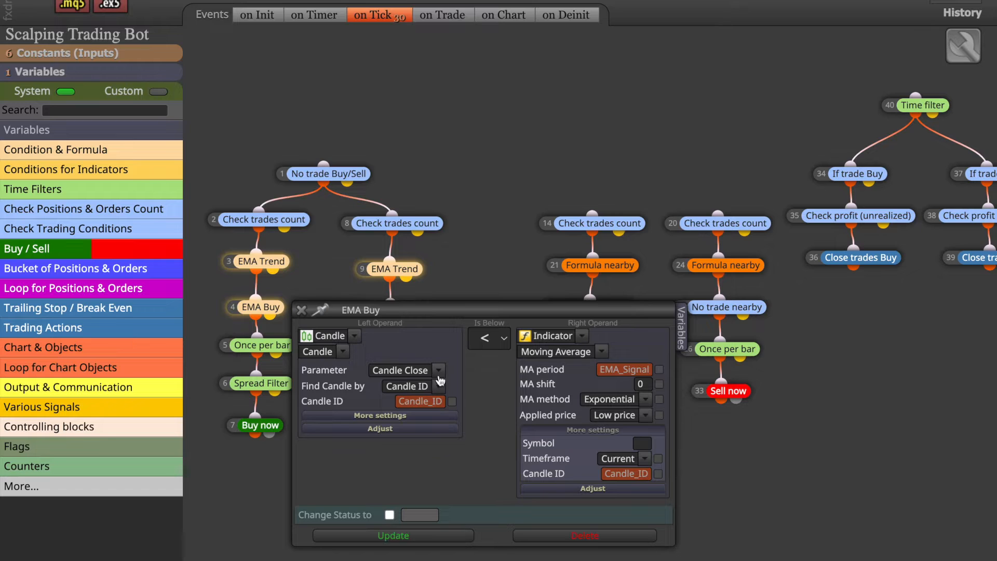
left_click(301, 310)
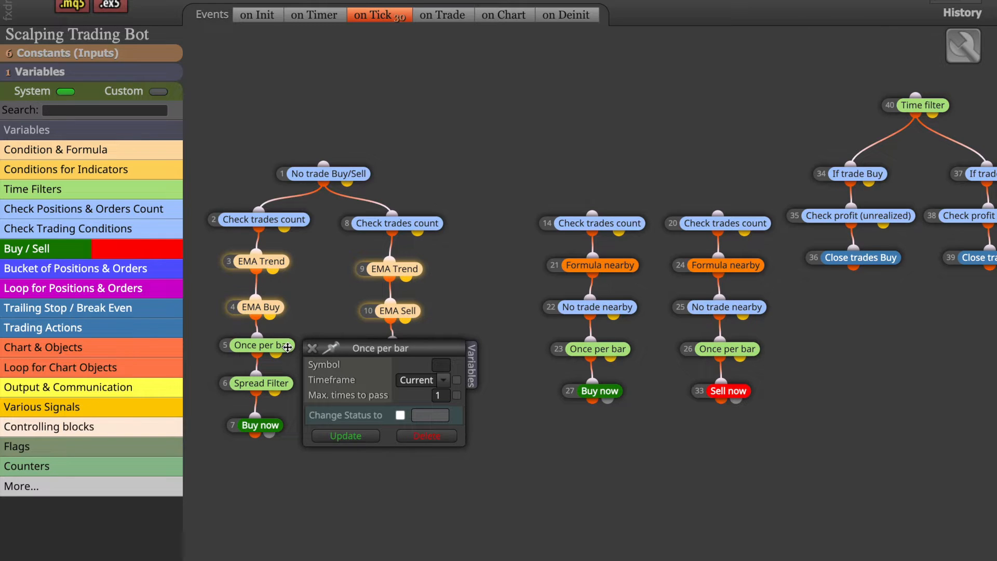
mouse_move(366, 377)
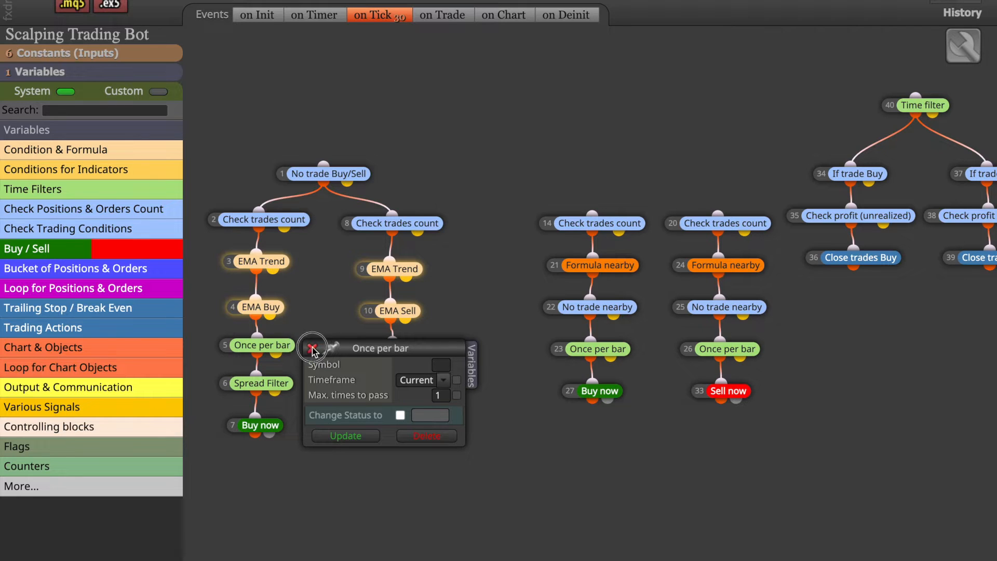
Close the Once per bar block's settings panel.
left_click(312, 348)
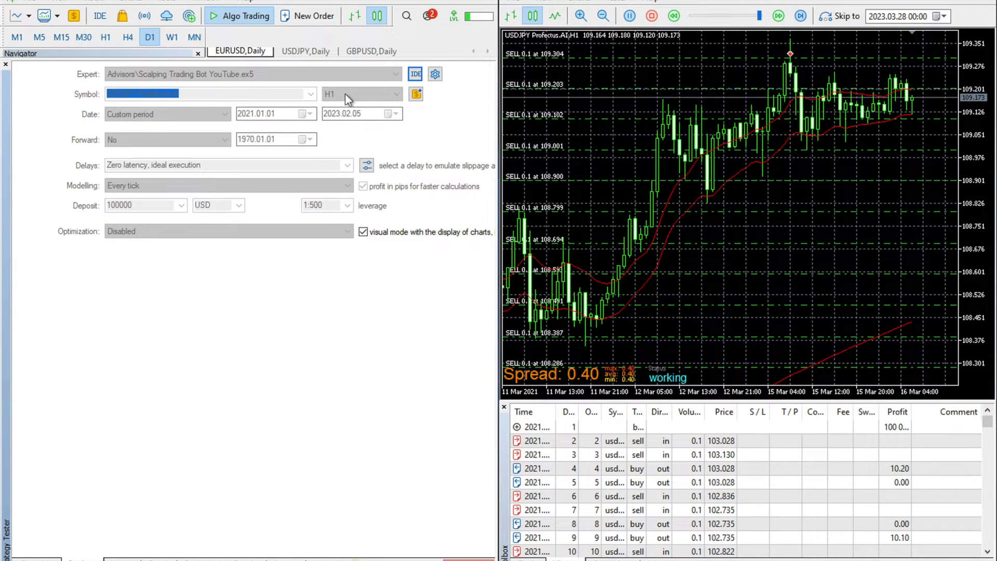
Pick a different test timeframe from the Strategy Tester's period dropdown.
left_click(628, 16)
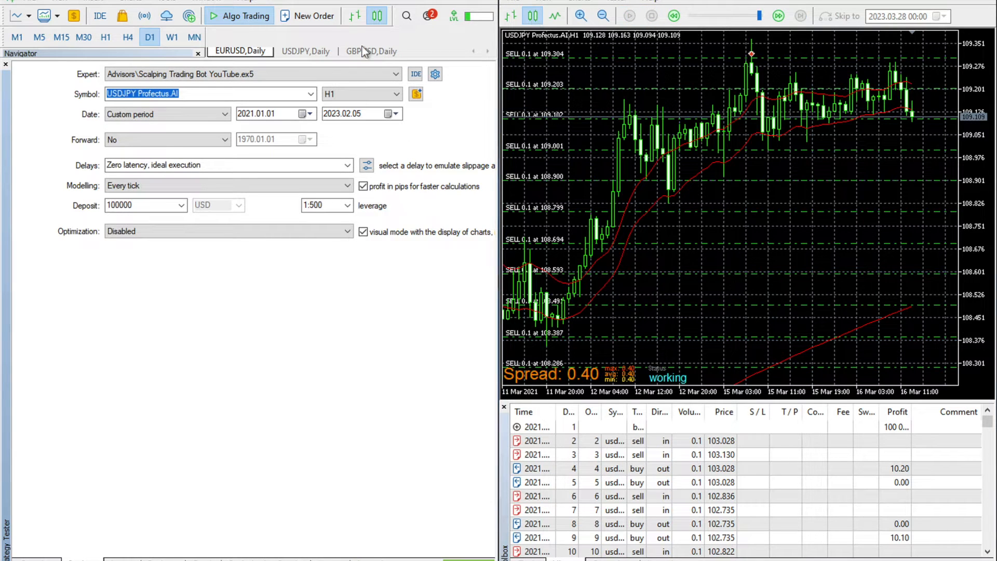
left_click(395, 93)
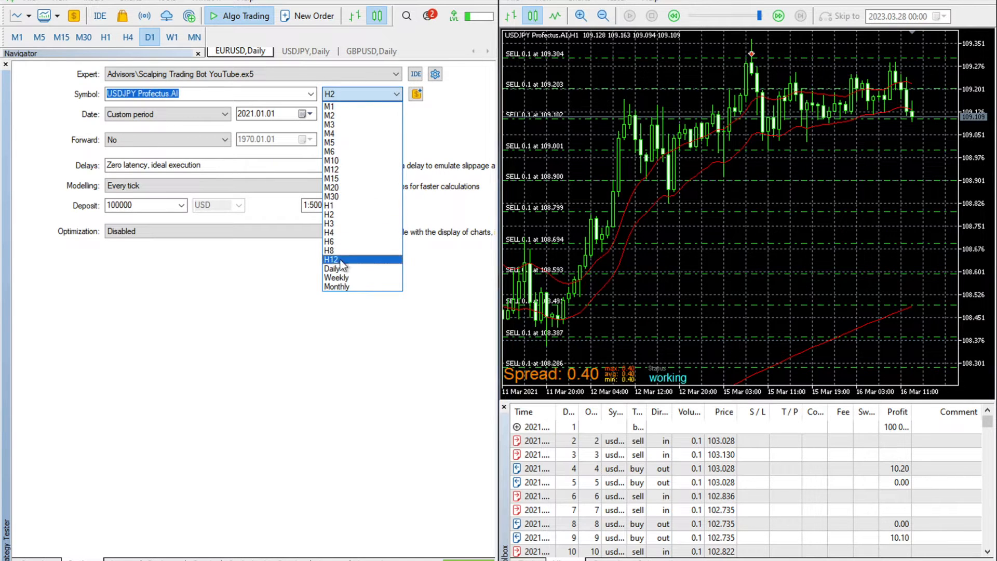
left_click(329, 204)
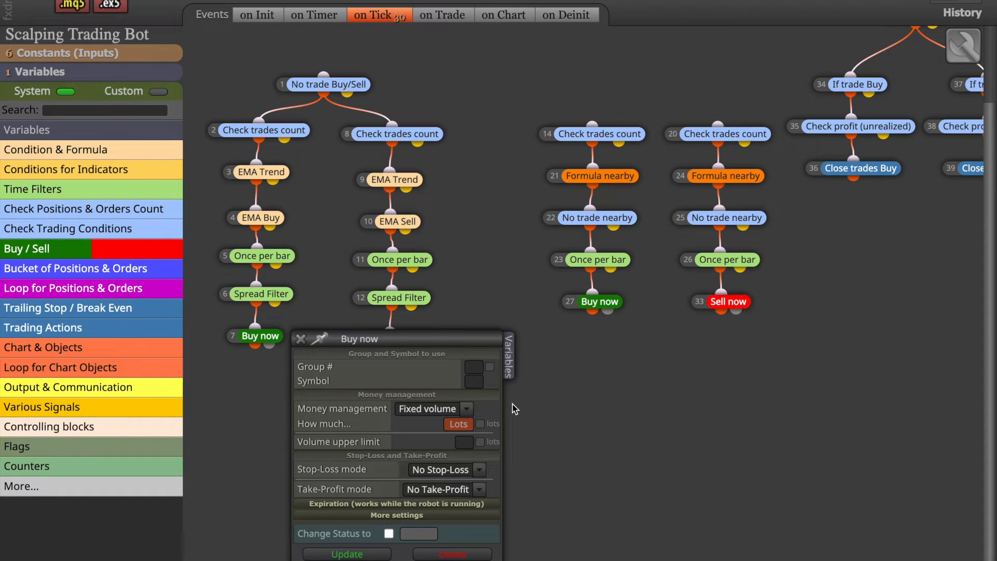
mouse_move(457, 423)
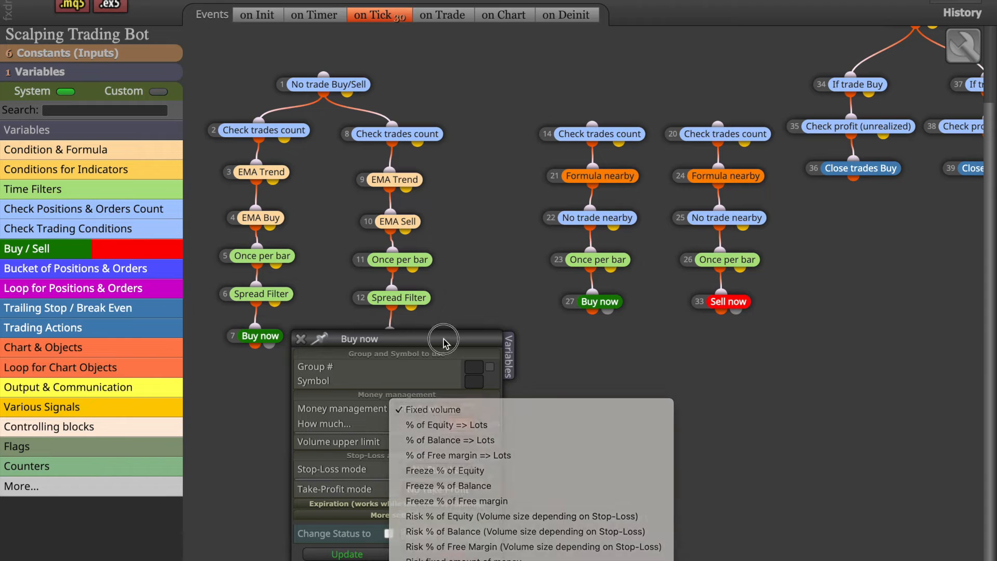
Keep fixed volume money management on the Buy now order, then close its settings.
left_click(435, 409)
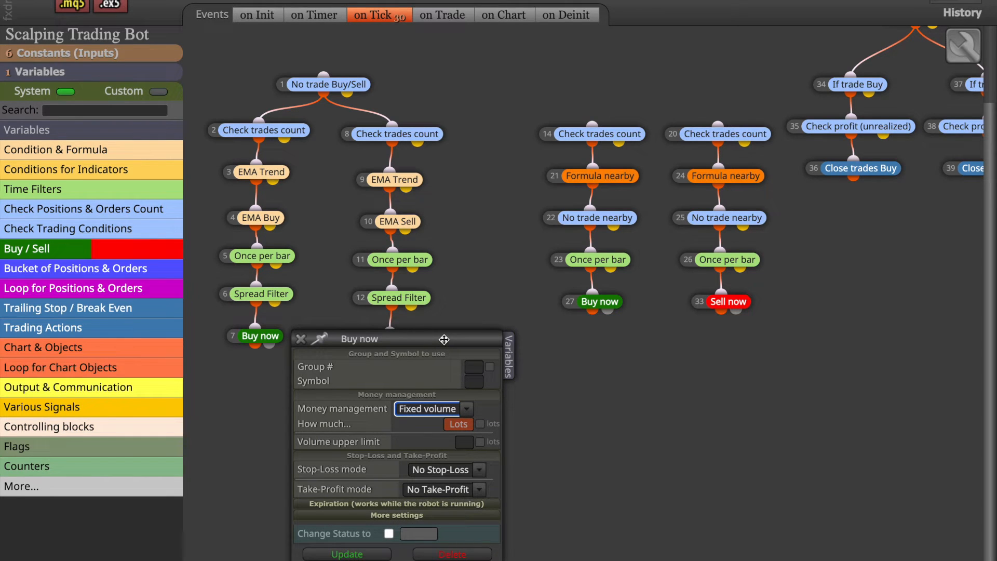
mouse_move(444, 414)
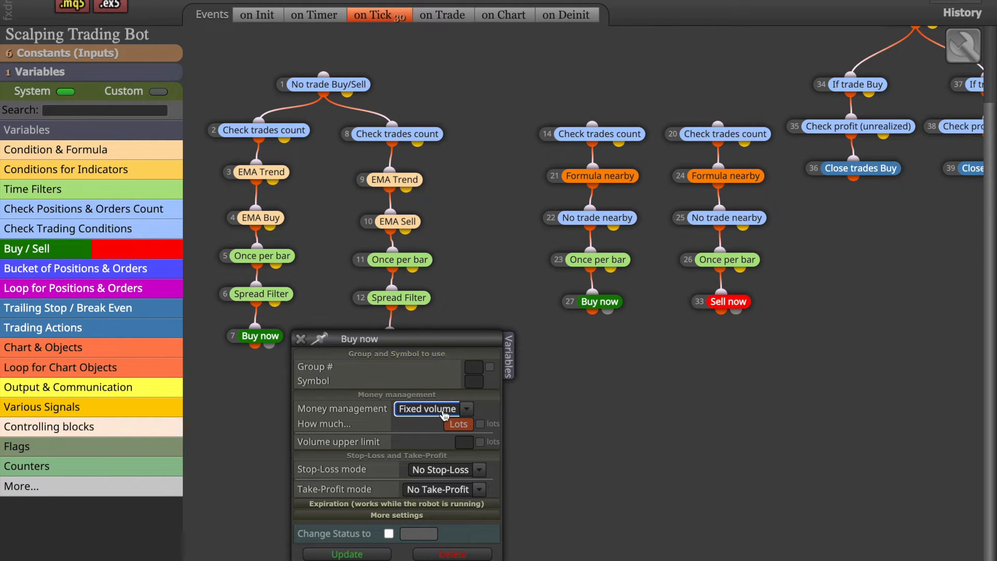
mouse_move(430, 435)
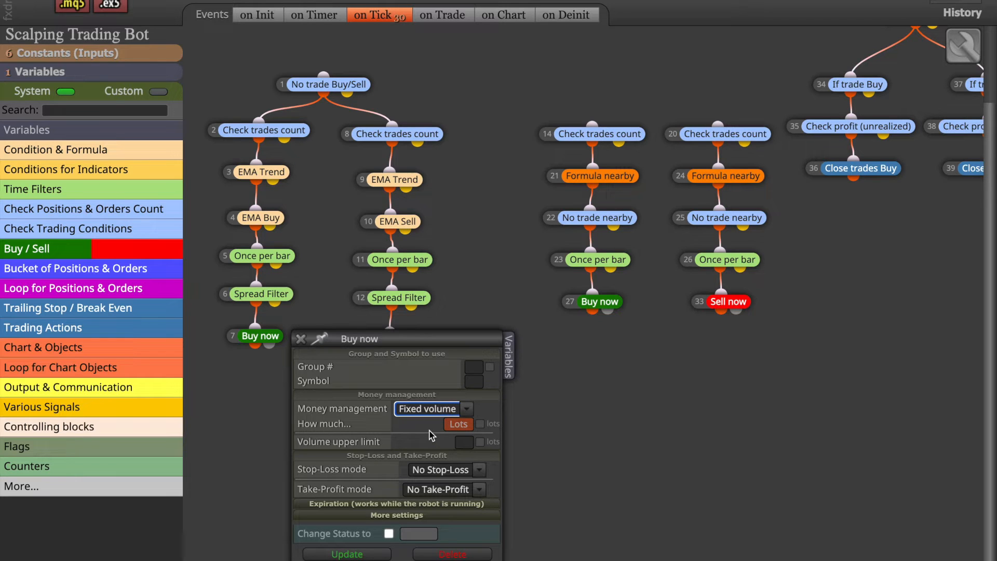
mouse_move(428, 529)
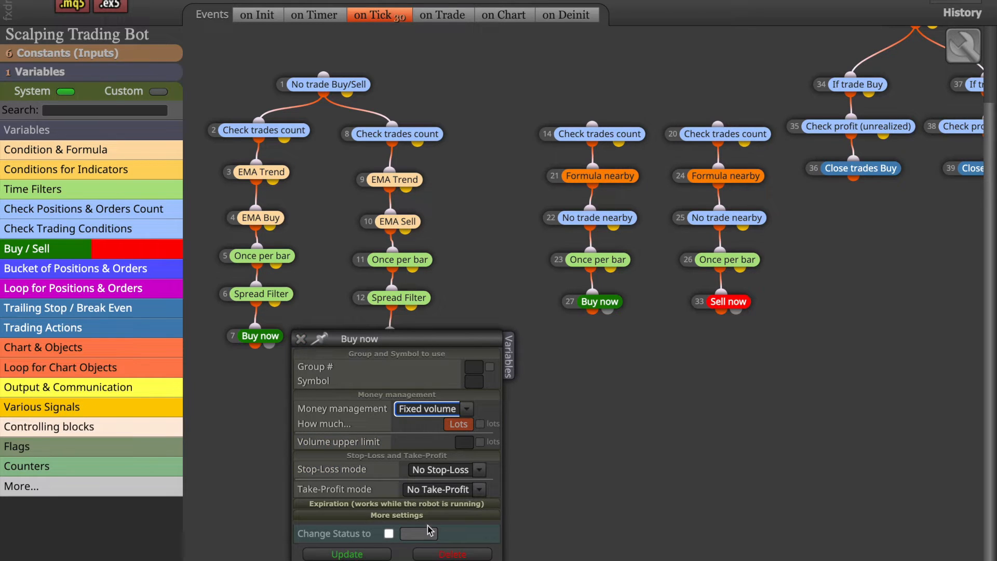
mouse_move(448, 479)
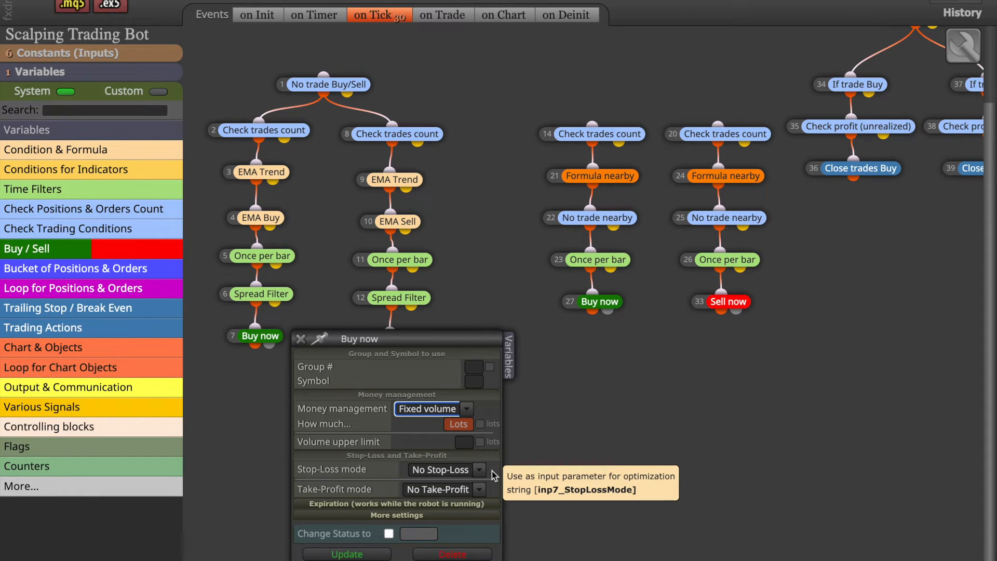
mouse_move(491, 476)
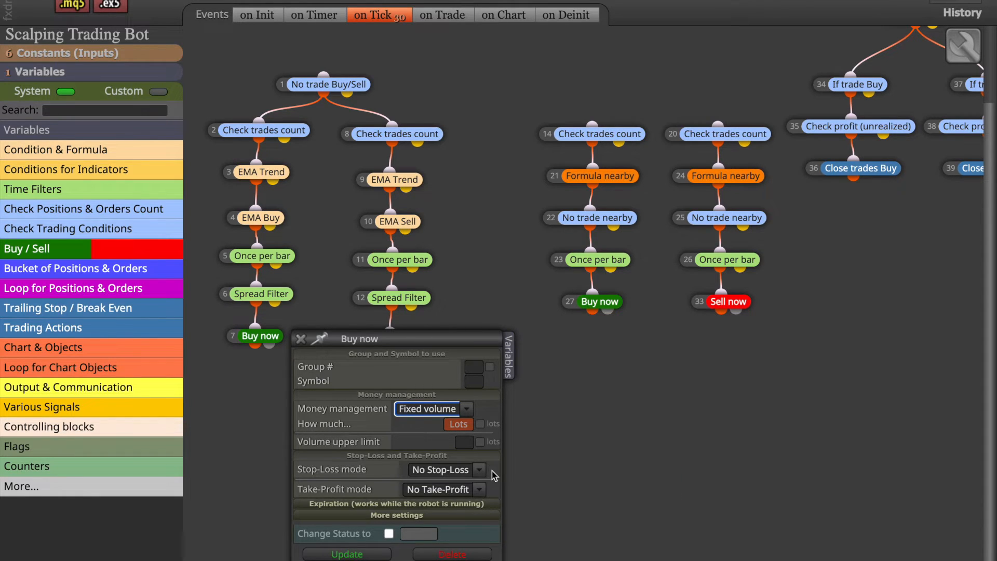
mouse_move(386, 392)
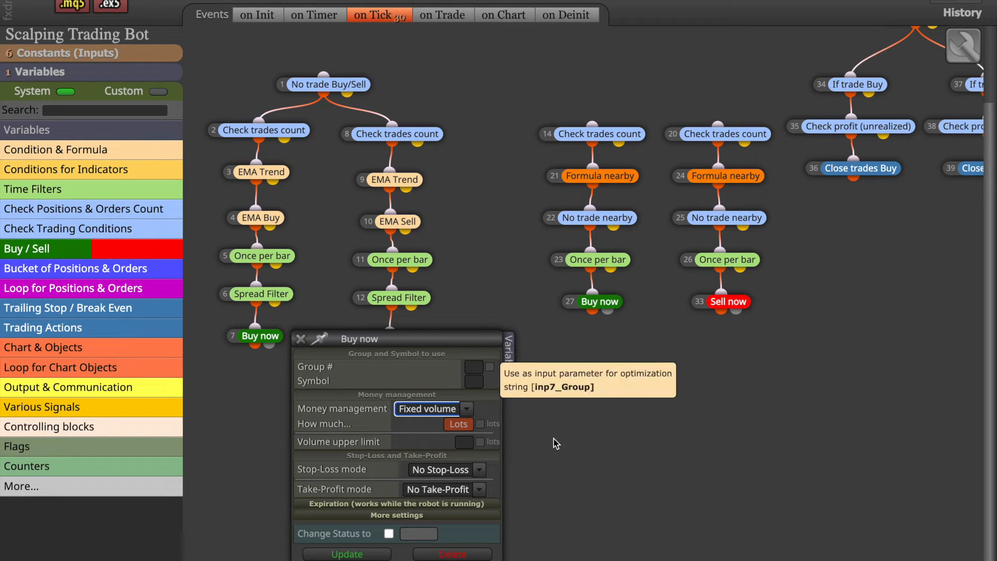
mouse_move(348, 380)
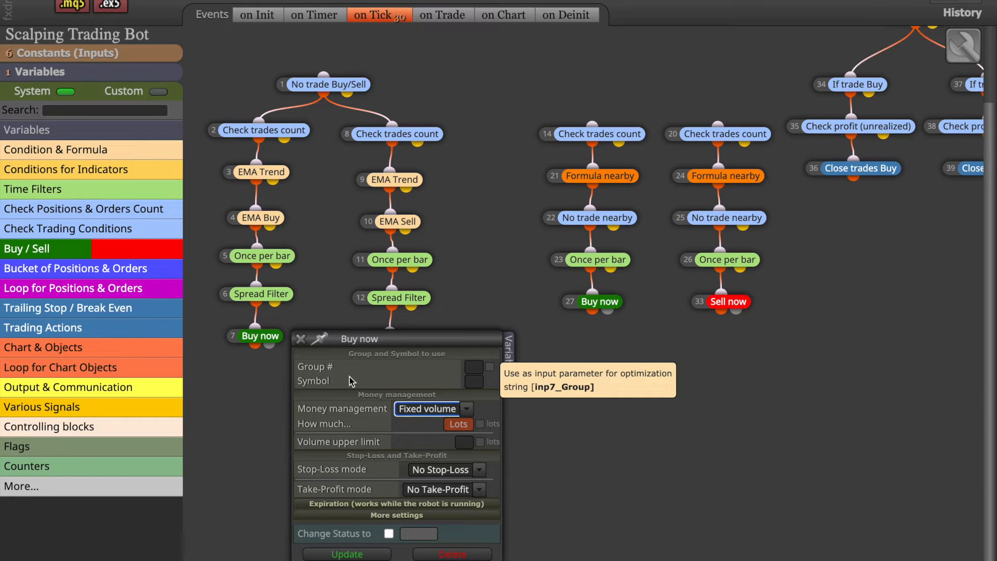
mouse_move(301, 339)
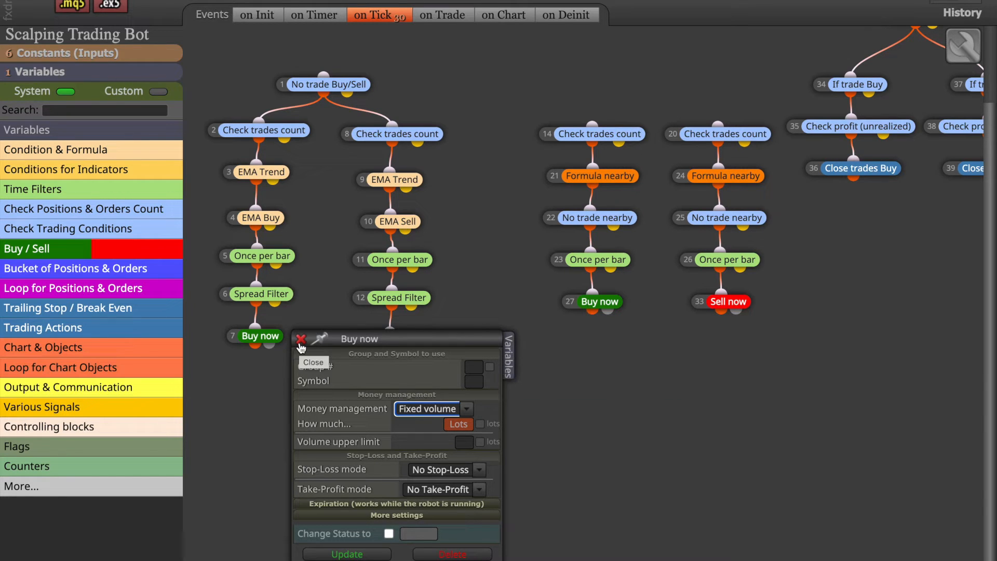
left_click(301, 338)
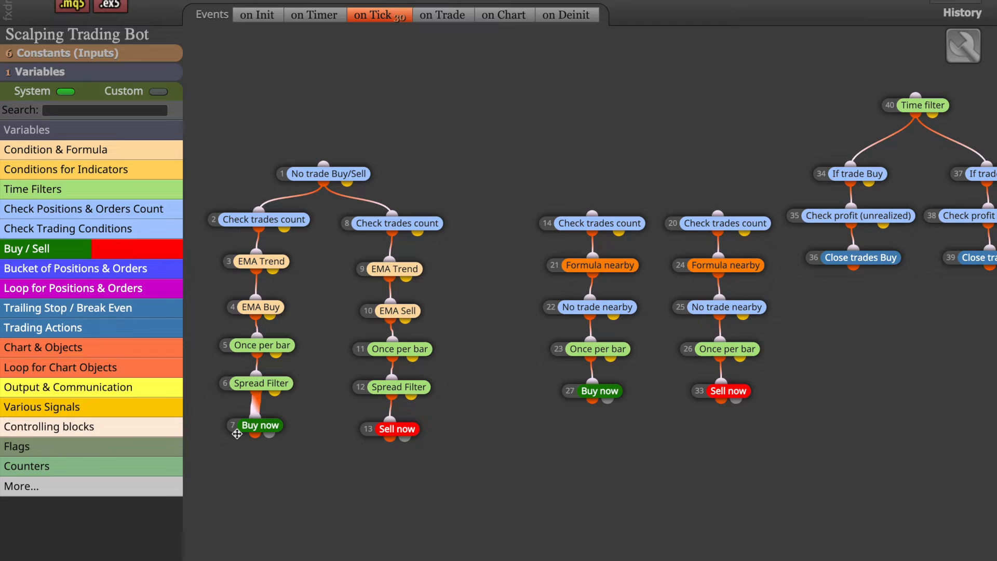
Open block 14 'Check trades count' to review Compare and Filter by Type.
left_click(397, 223)
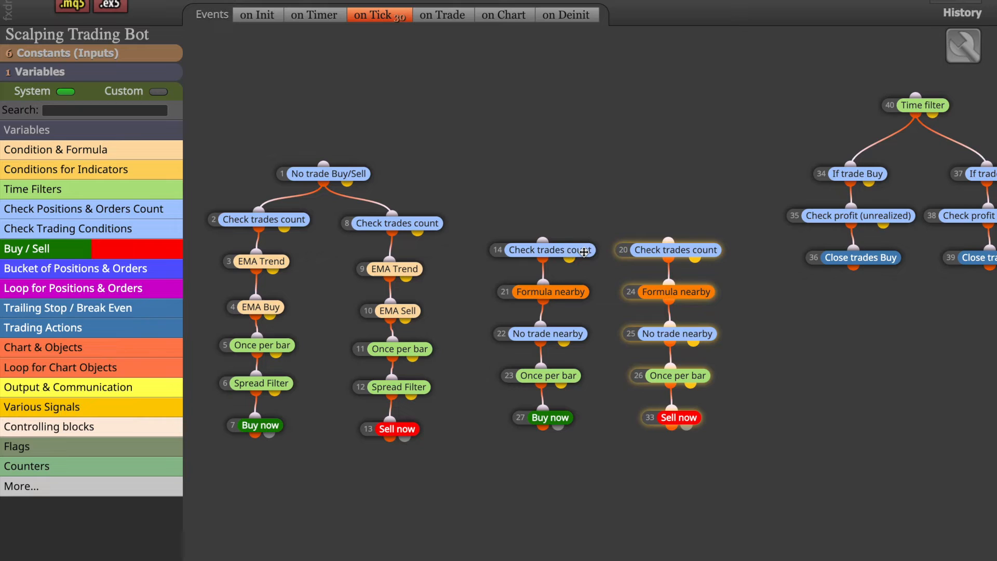
left_click(676, 250)
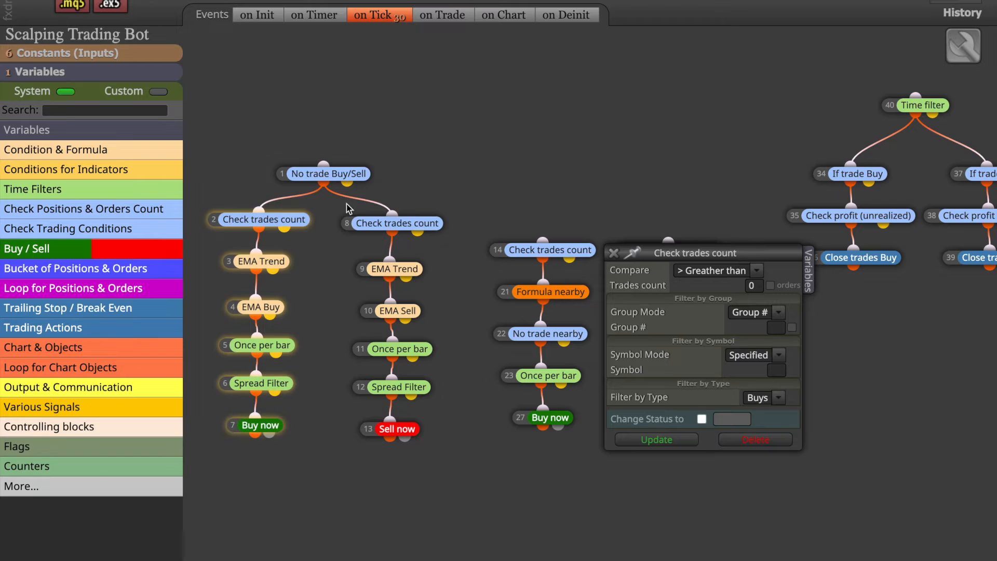
left_click(547, 292)
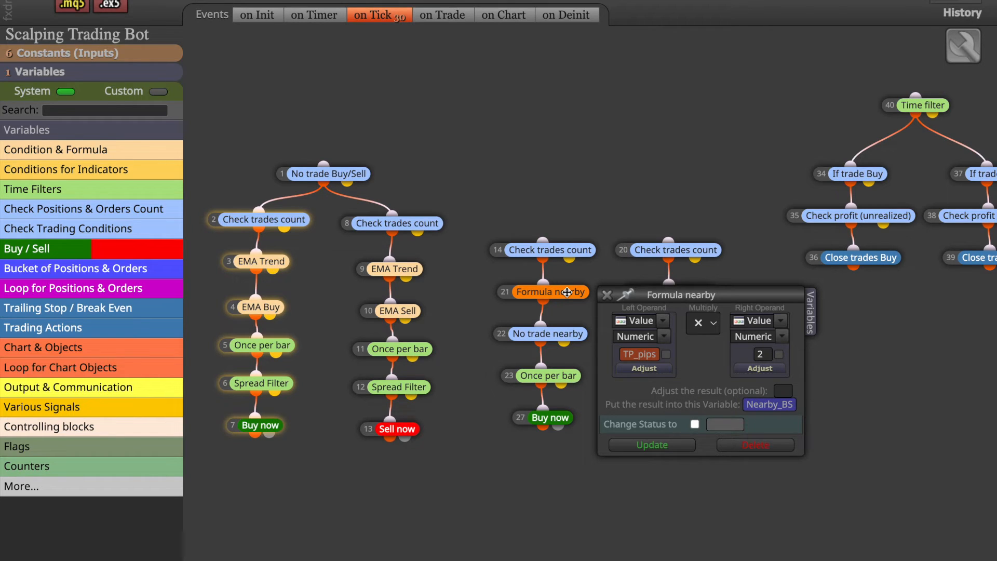
mouse_move(586, 274)
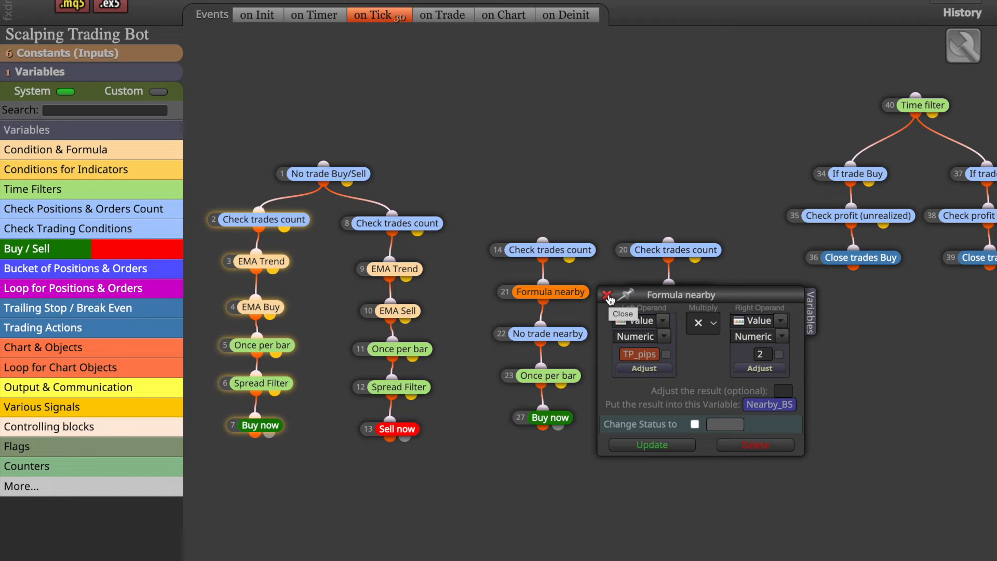
Close the Formula nearby settings after checking TP_pips times 2 into Nearby_BS.
left_click(606, 294)
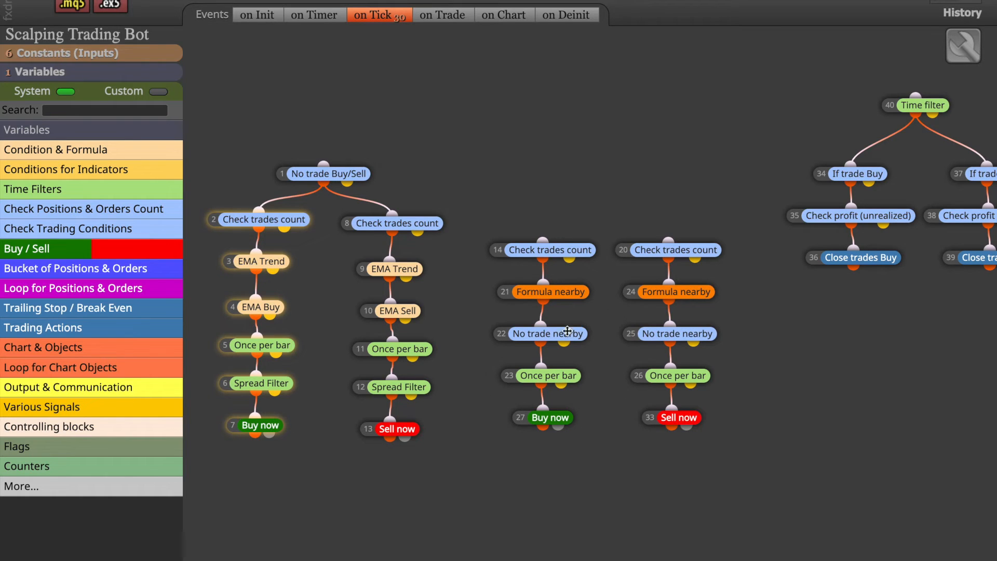
Inspect No trade nearby and Once per bar, then open grid Buy now block 27.
double_click(541, 333)
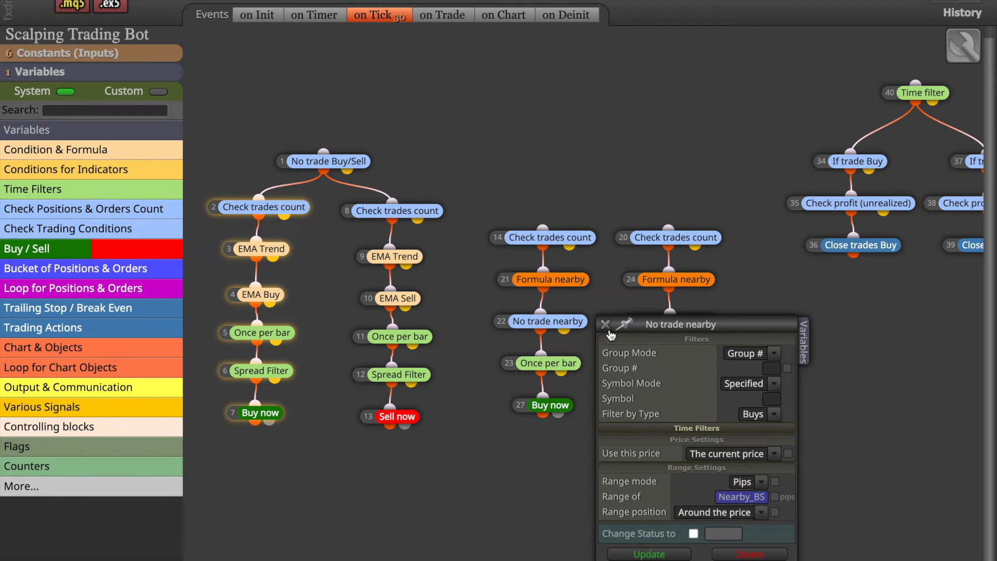
mouse_move(604, 325)
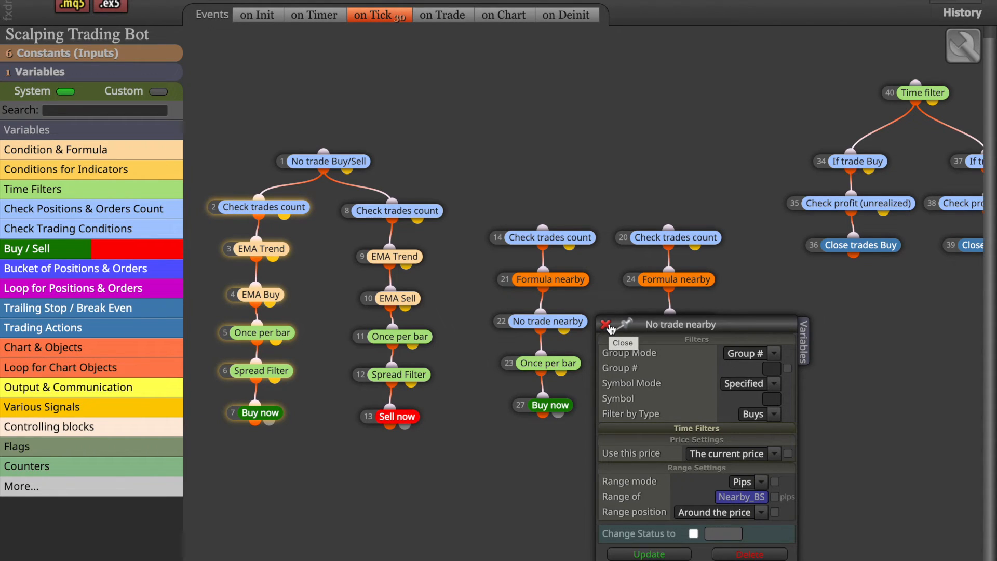
left_click(605, 325)
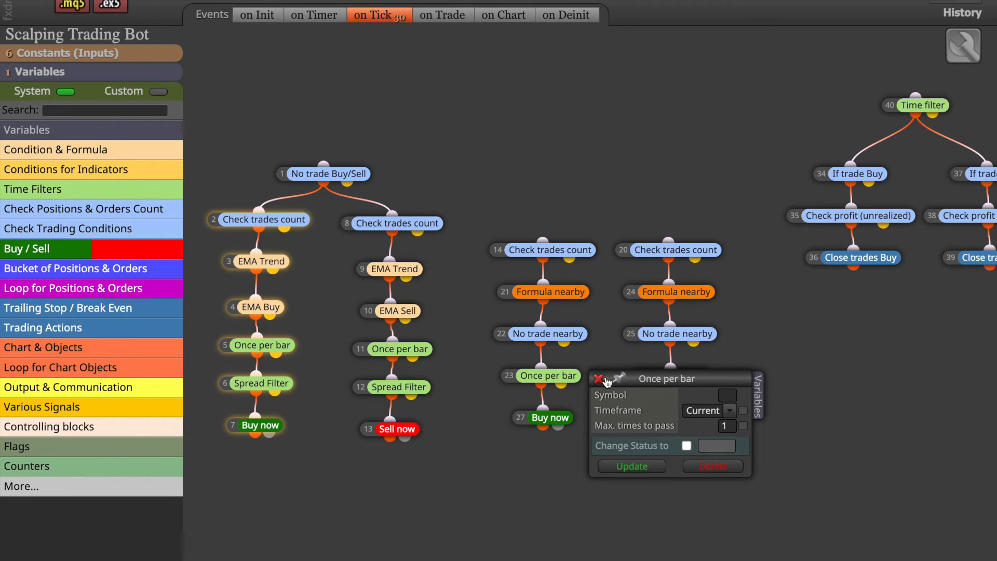
mouse_move(600, 379)
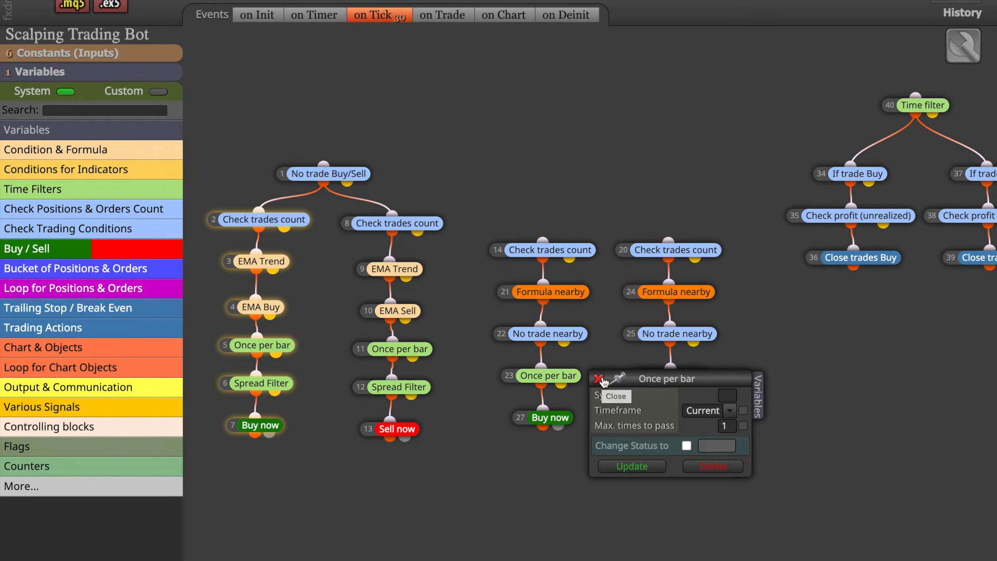
left_click(598, 379)
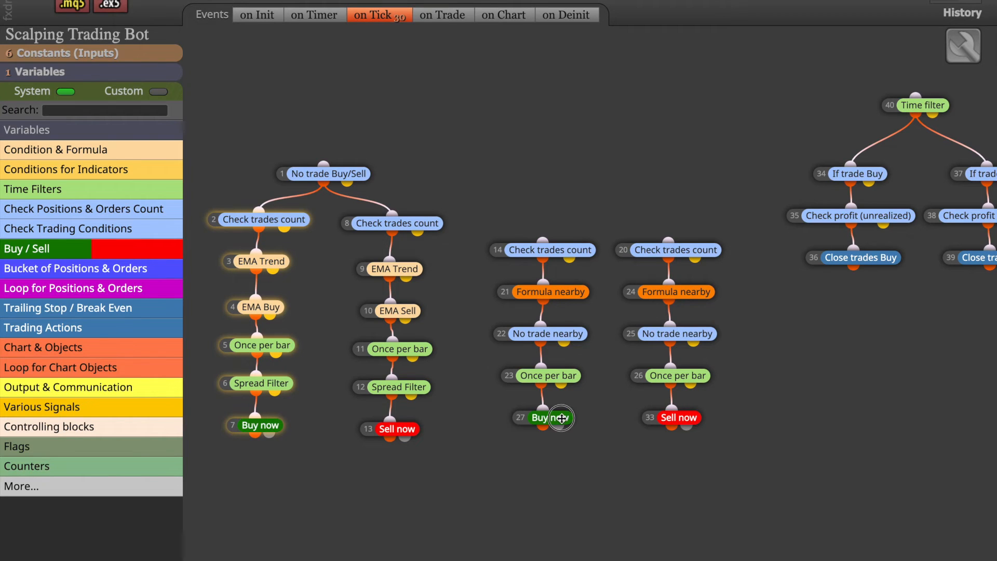
double_click(543, 418)
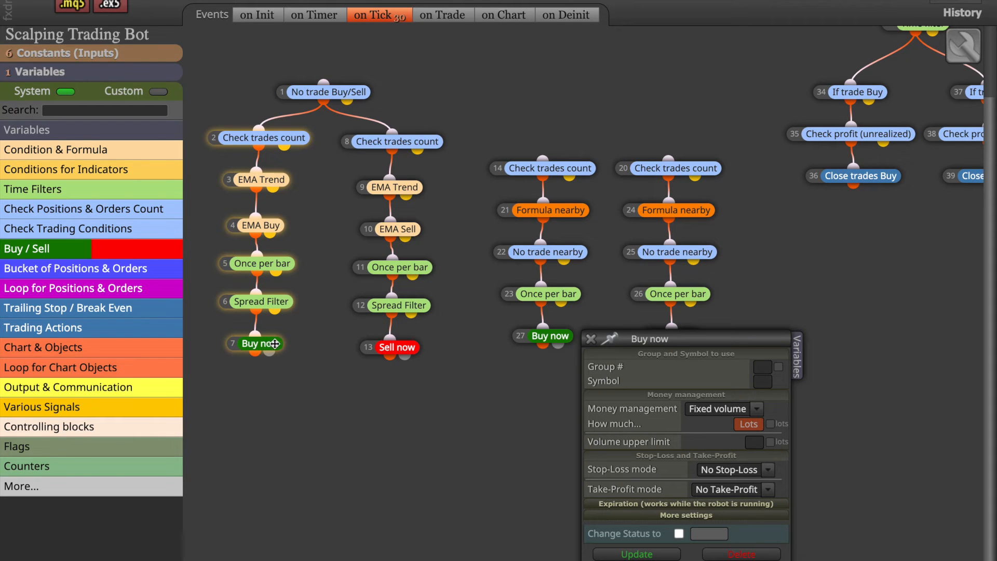
double_click(260, 344)
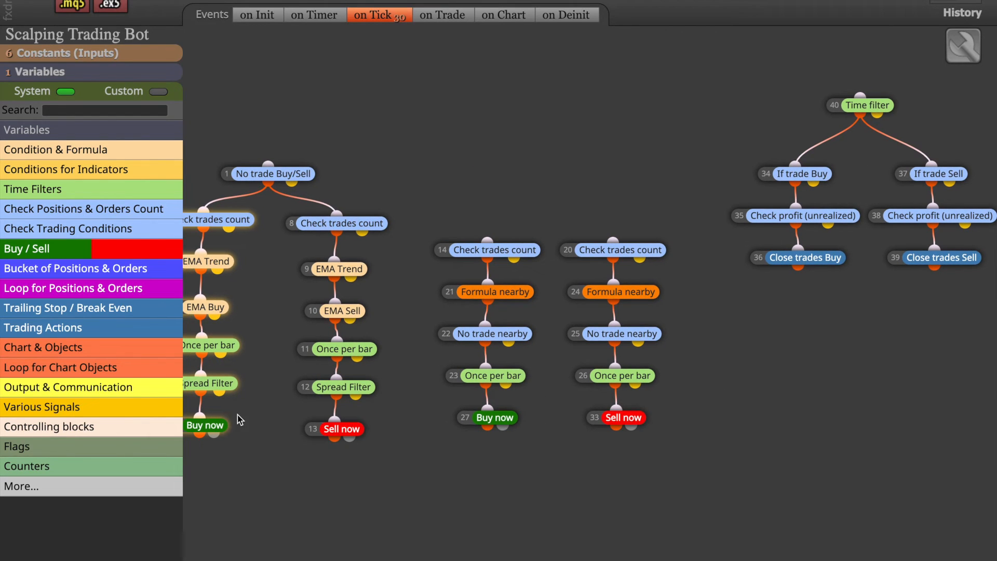
mouse_move(782, 350)
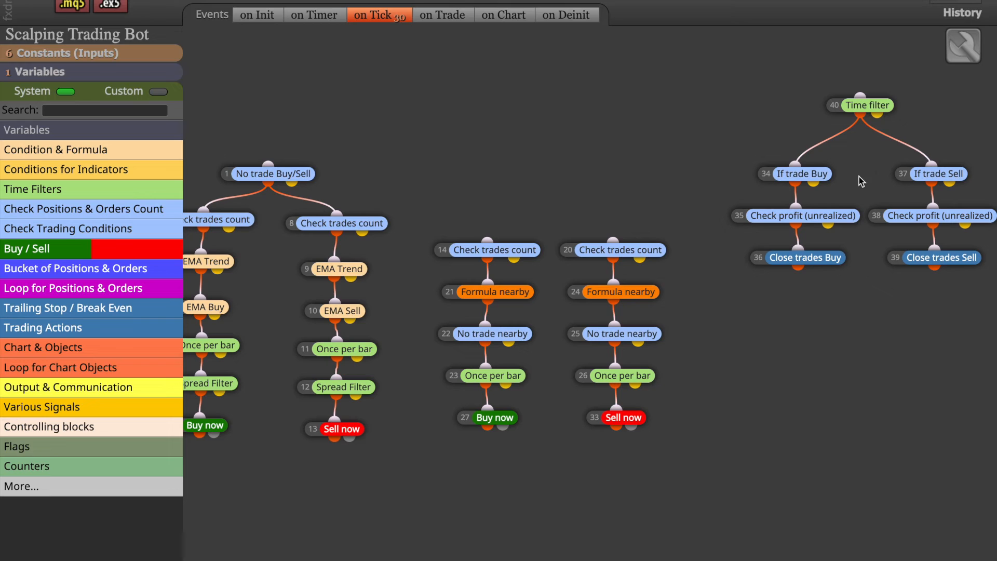
mouse_move(798, 195)
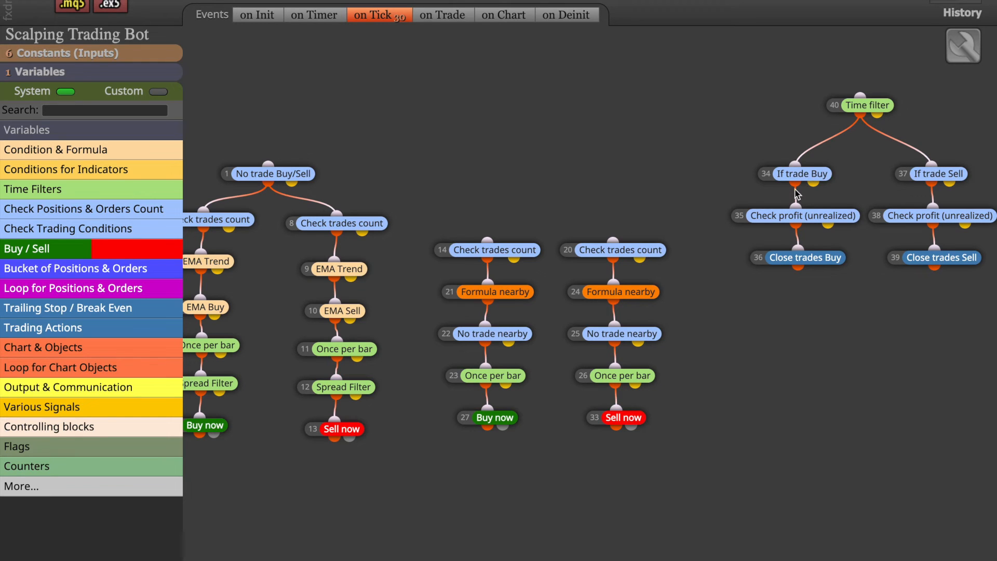
Open block 35 'Check profit (unrealized)' for buy trades exceeding TP_pips.
left_click(802, 215)
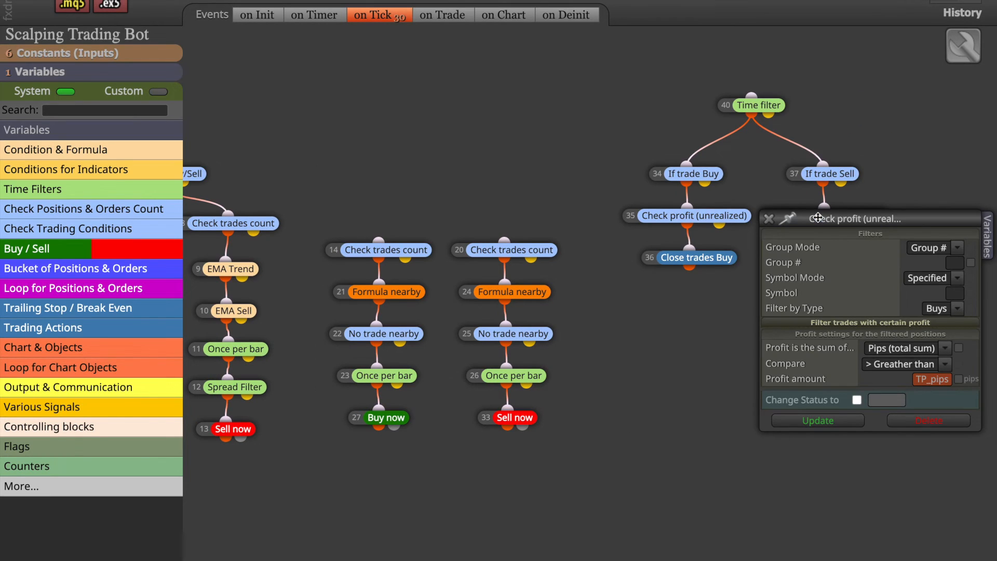
mouse_move(704, 212)
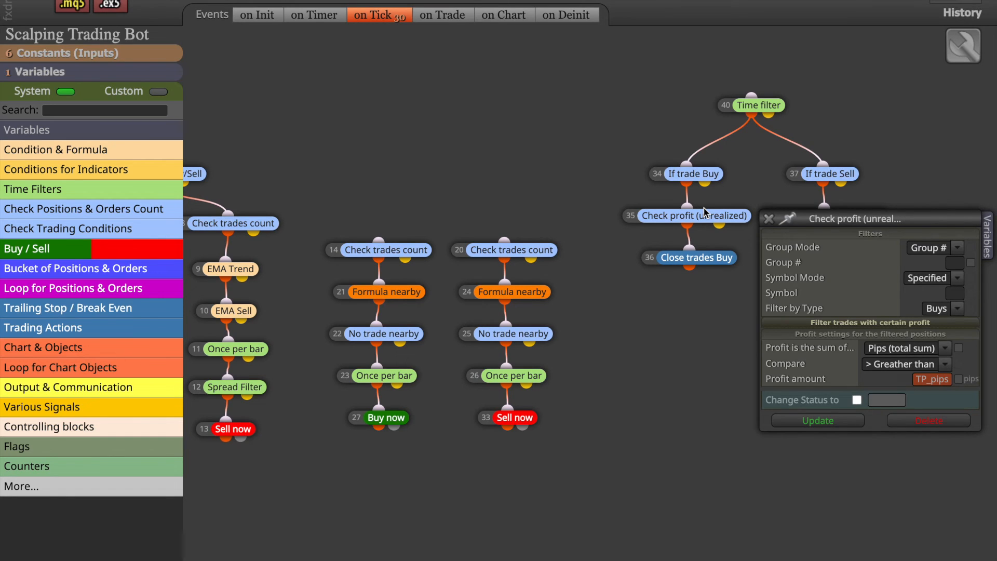
mouse_move(714, 255)
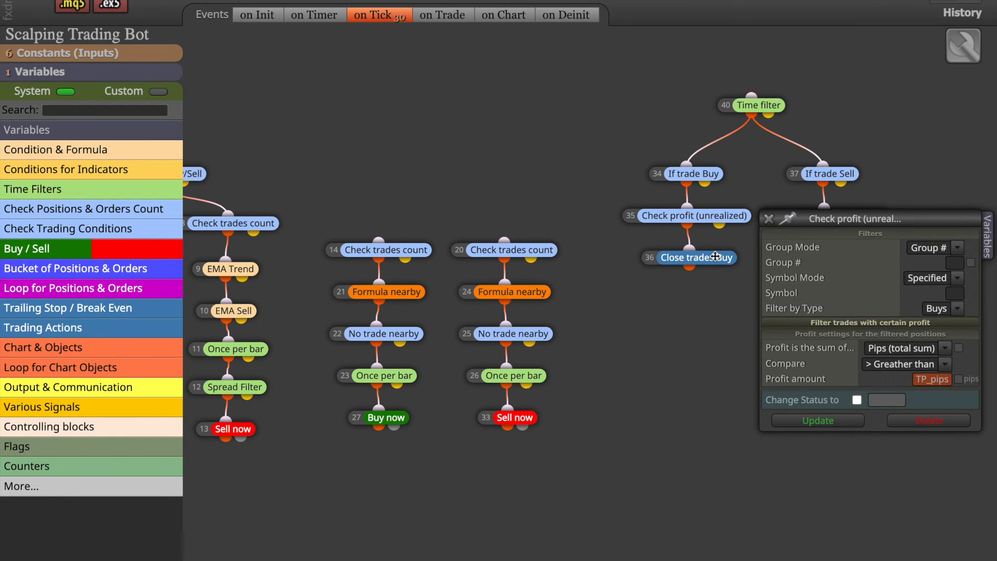